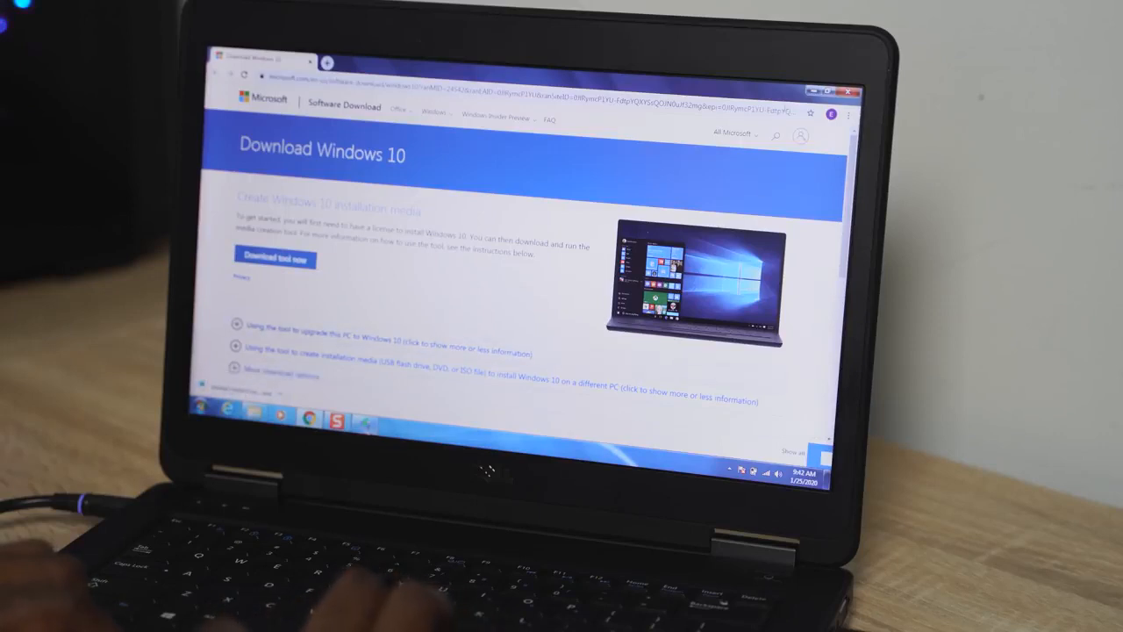
- Download the Windows 10 Media Creation Tool from Microsoft's page and launch it
{"action": "left_click", "coordinate": [275, 257]}
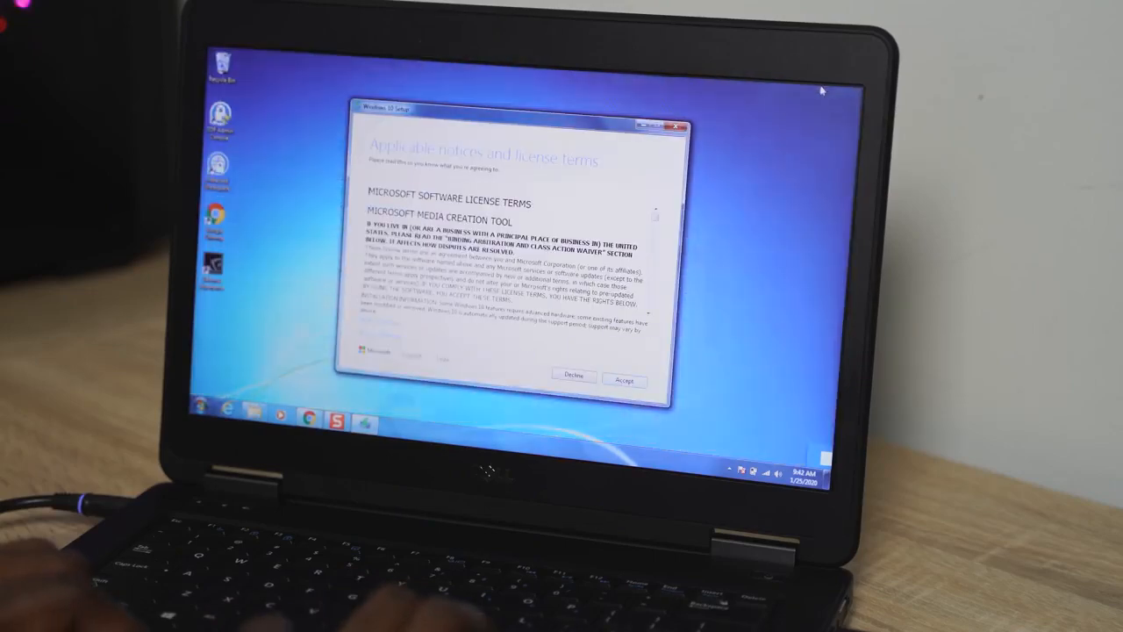
- Accept the Windows 10 Setup license terms
{"action": "left_click", "coordinate": [624, 379]}
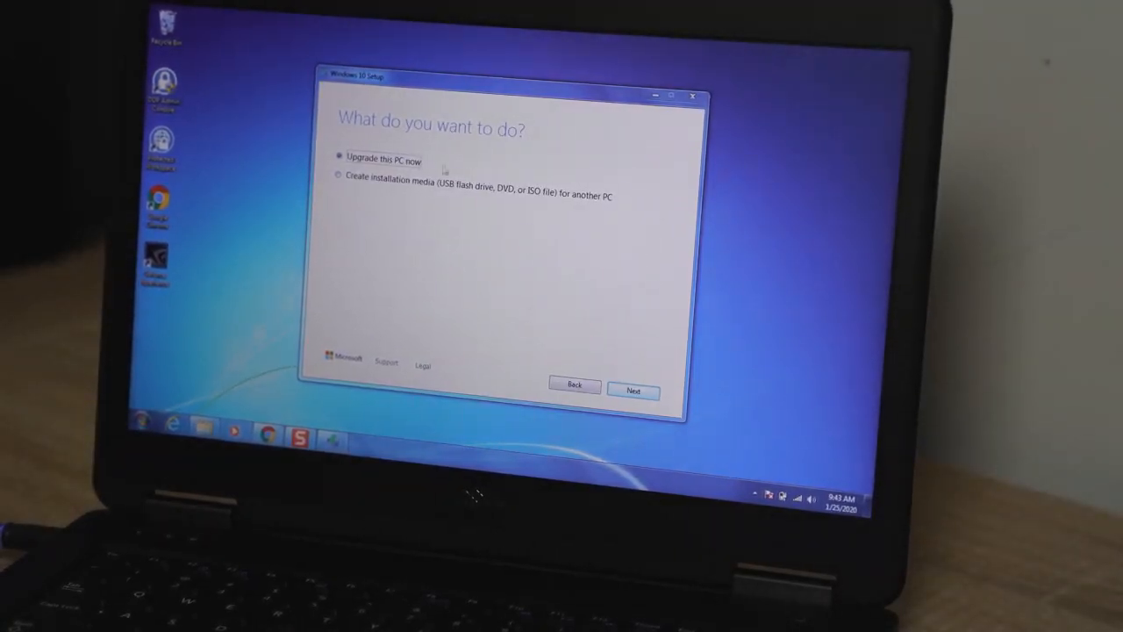
- Choose 'Upgrade this PC now' to proceed to installing Windows 10 Pro
{"action": "left_click", "coordinate": [633, 390]}
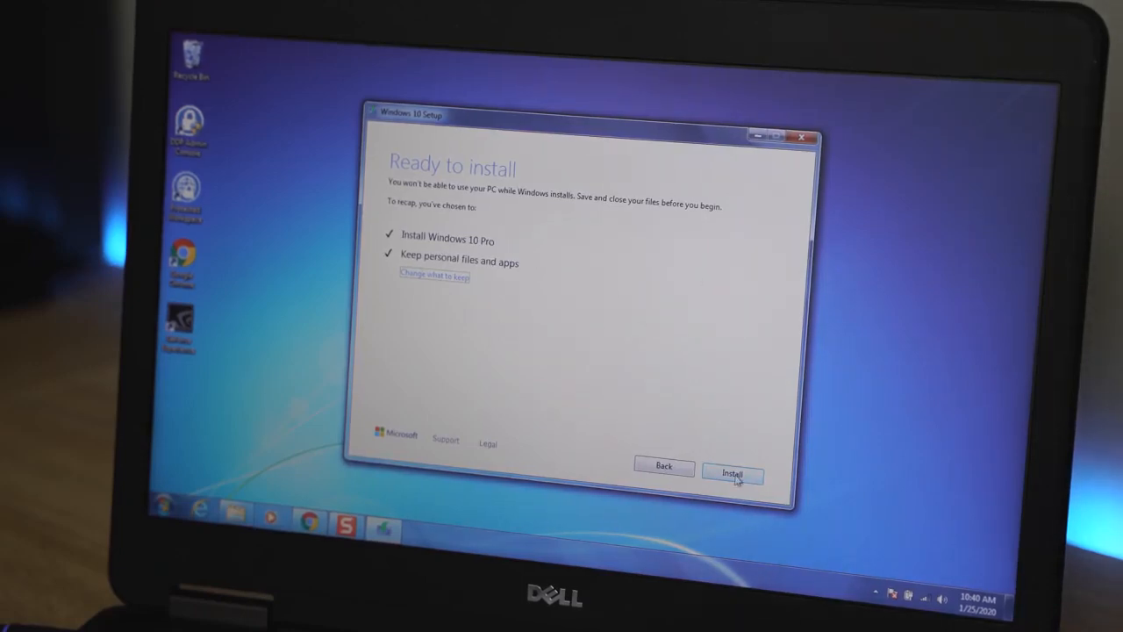
{"action": "mouse_move", "coordinate": [519, 325]}
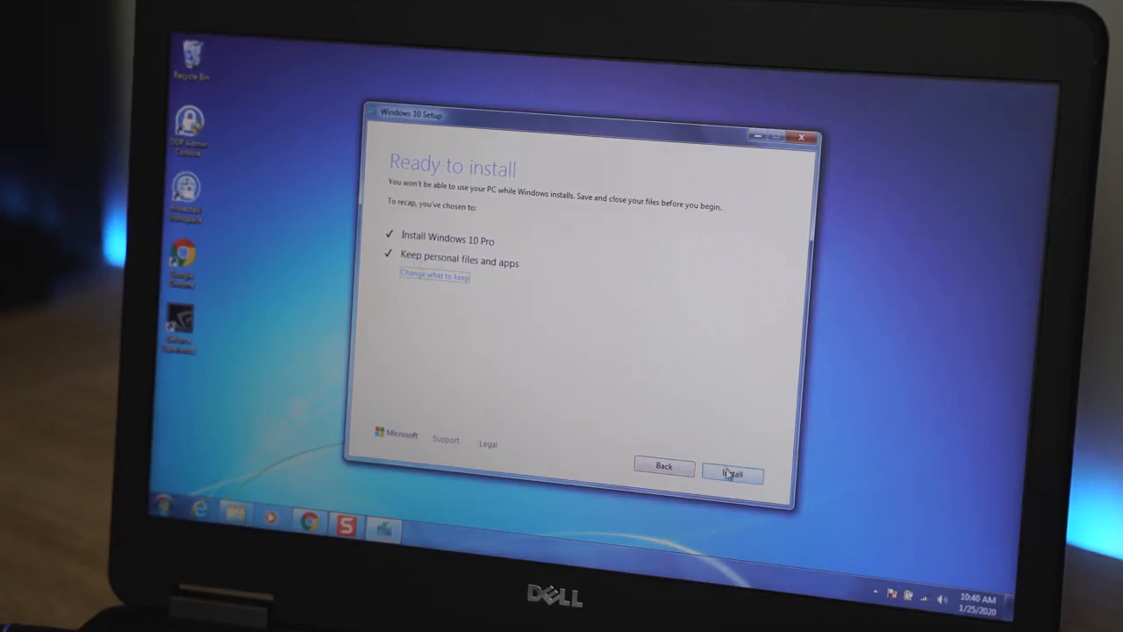
- Start the Windows 10 Pro installation, keeping personal files and apps
{"action": "left_click", "coordinate": [732, 474]}
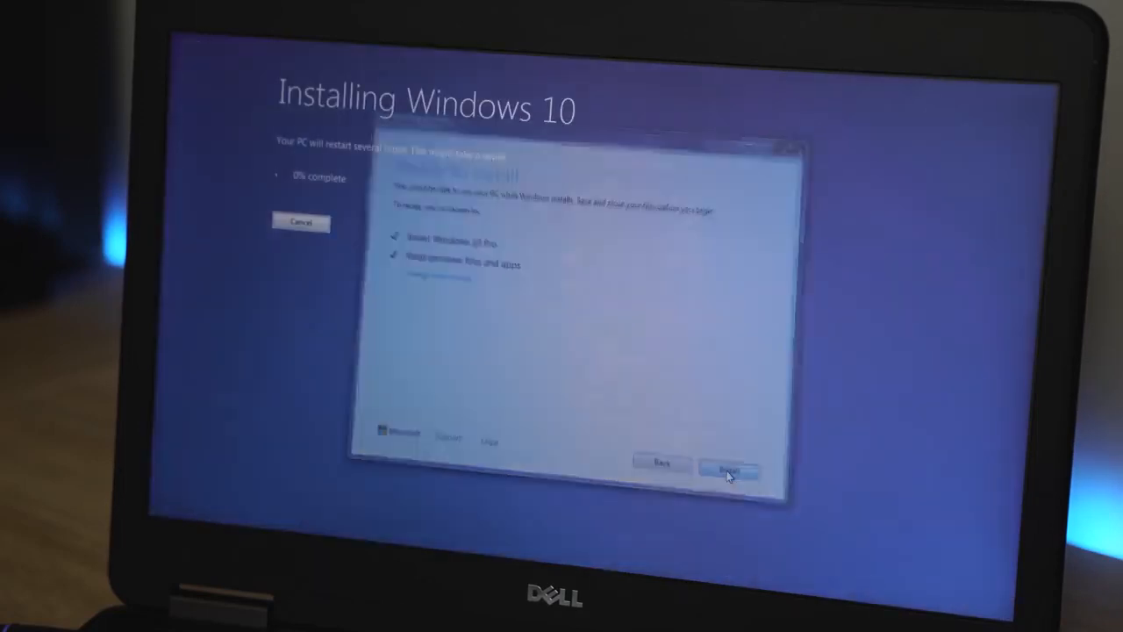
{"action": "left_click", "coordinate": [728, 472]}
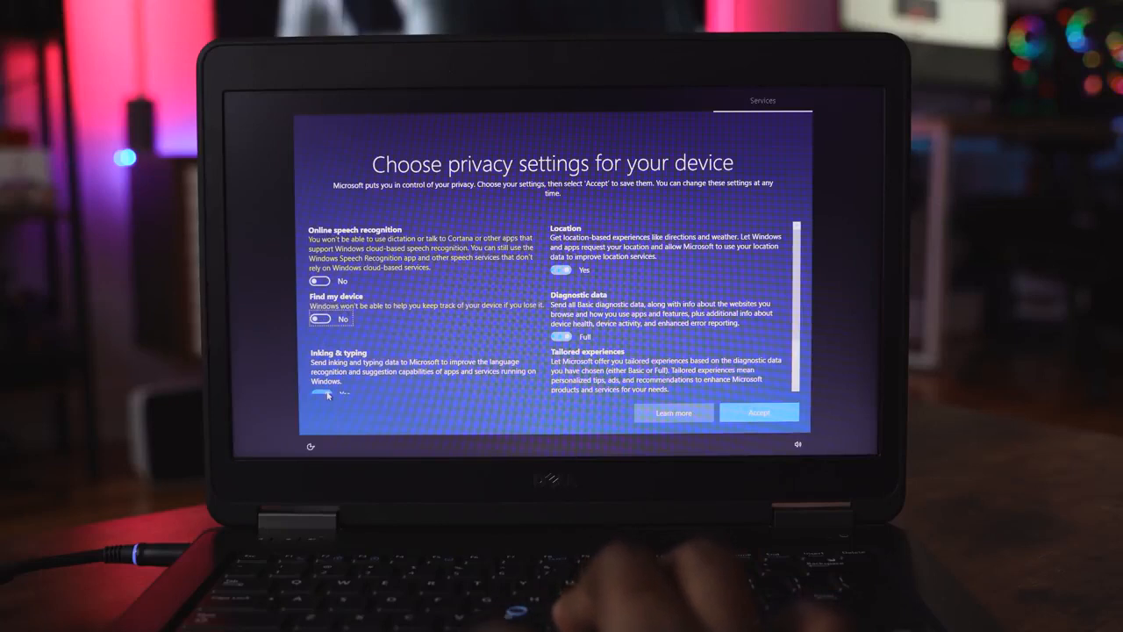
- Turn off inking and typing and tailored experiences, then accept the privacy settings
{"action": "left_click", "coordinate": [320, 384]}
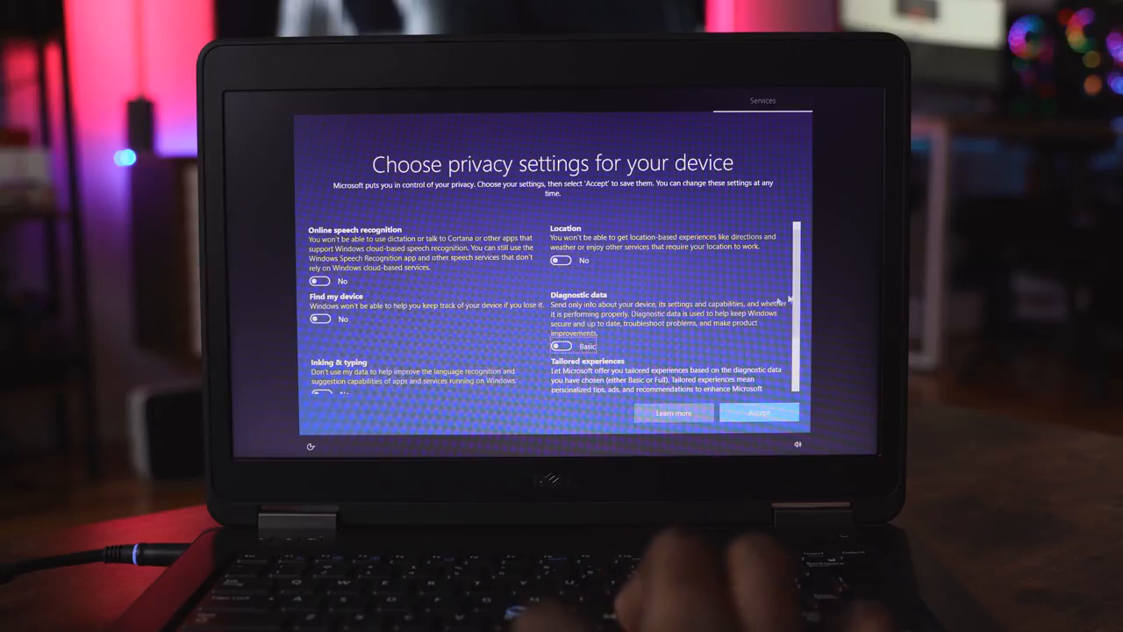
{"action": "scroll", "scroll_direction": "down", "scroll_amount": 3}
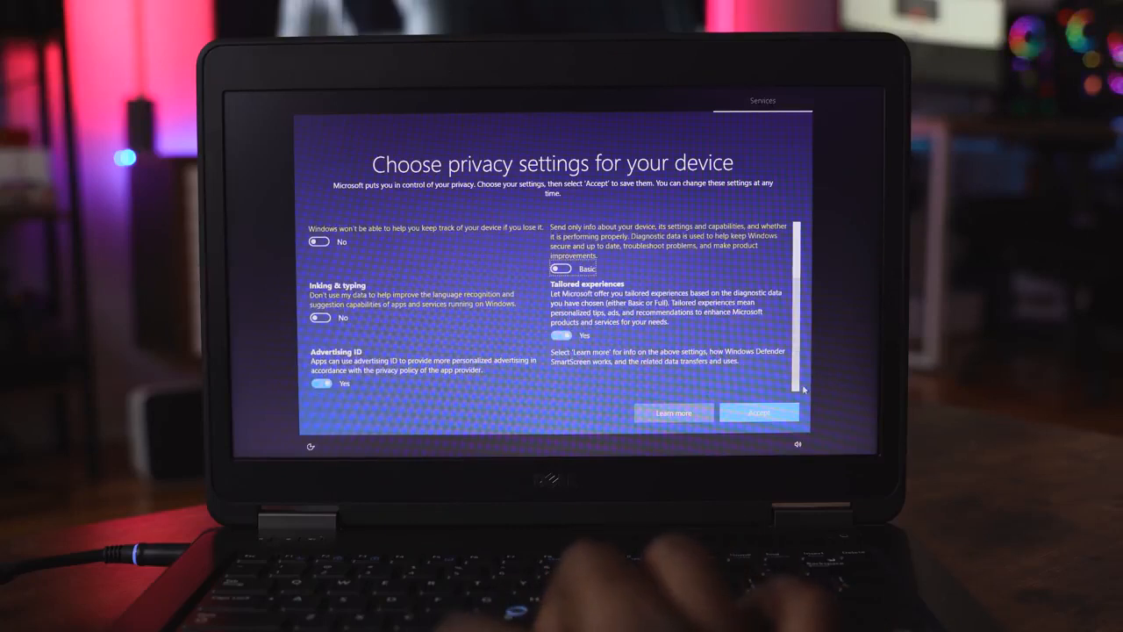
{"action": "left_click", "coordinate": [560, 335]}
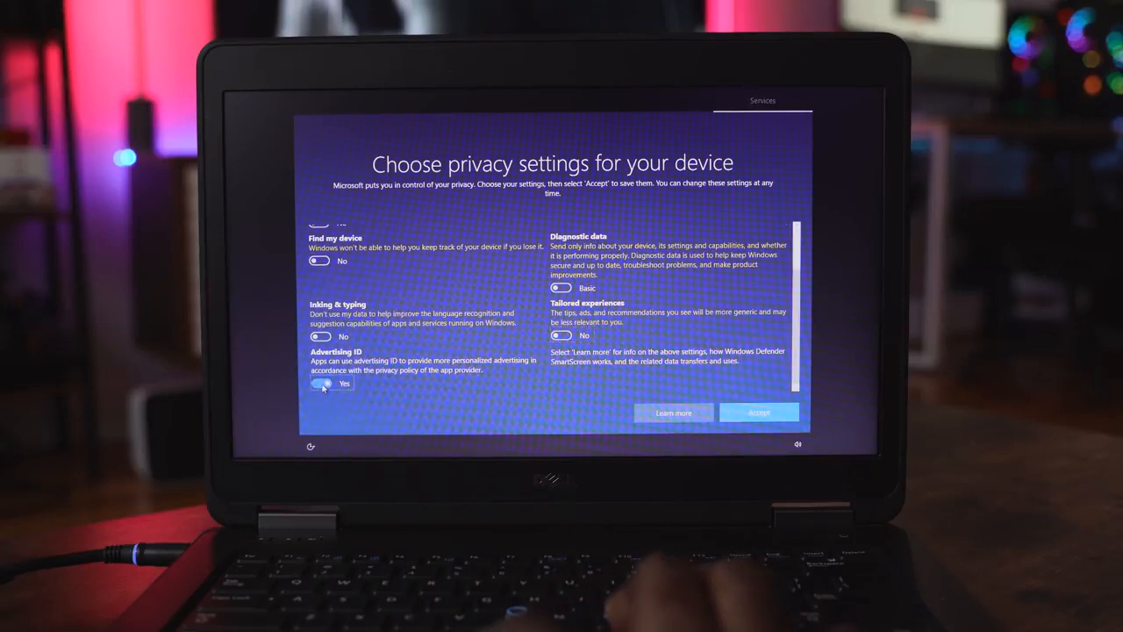
{"action": "left_click", "coordinate": [758, 413]}
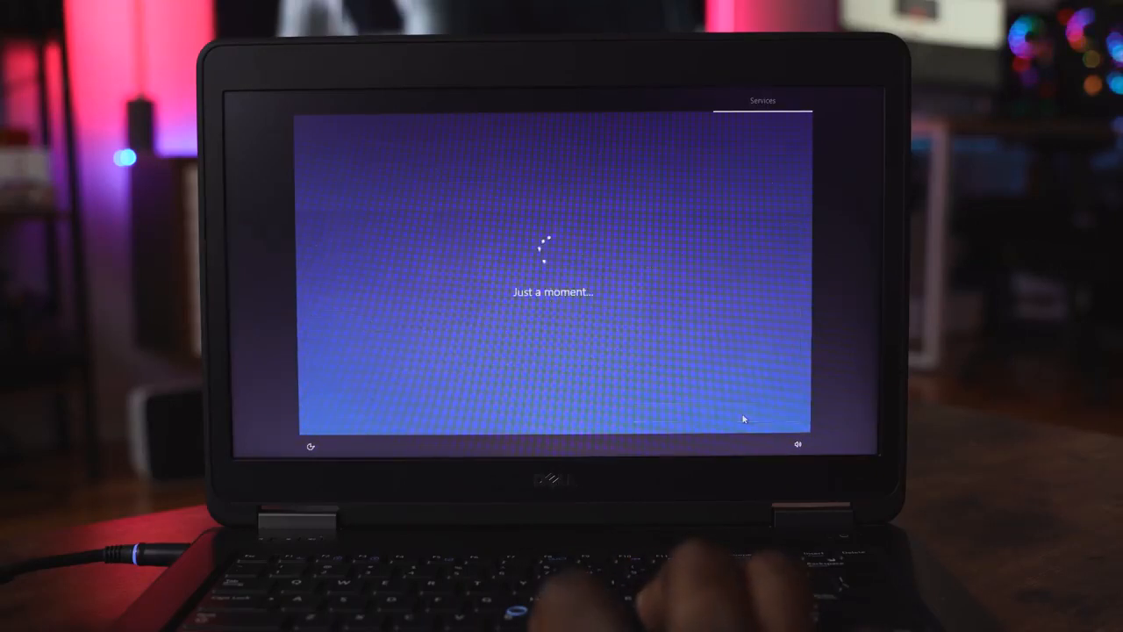